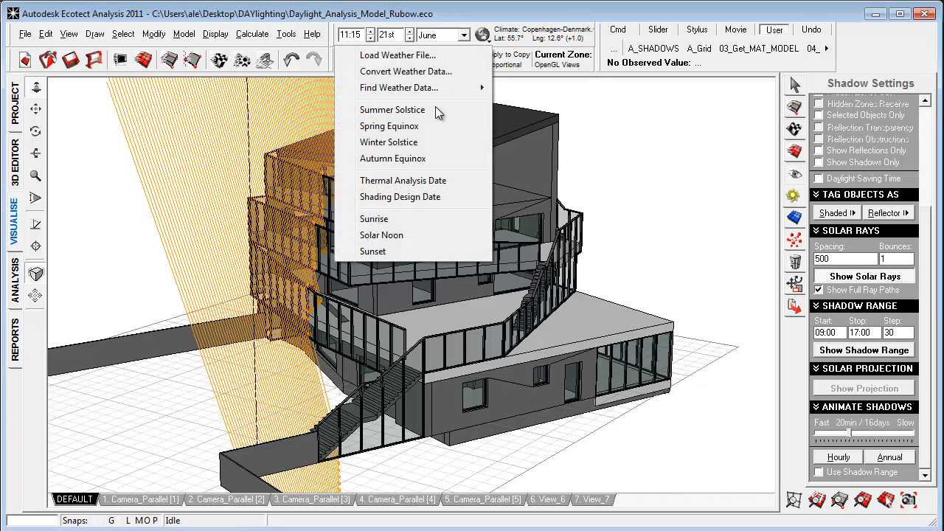
Step: Trace solar rays on the building for the summer solstice preset, then the winter solstice preset
left_click(392, 109)
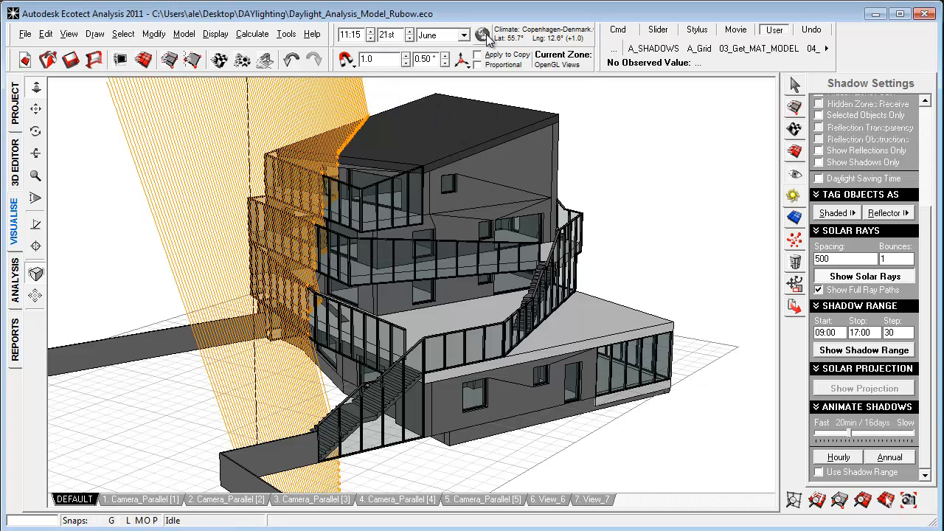
left_click(460, 35)
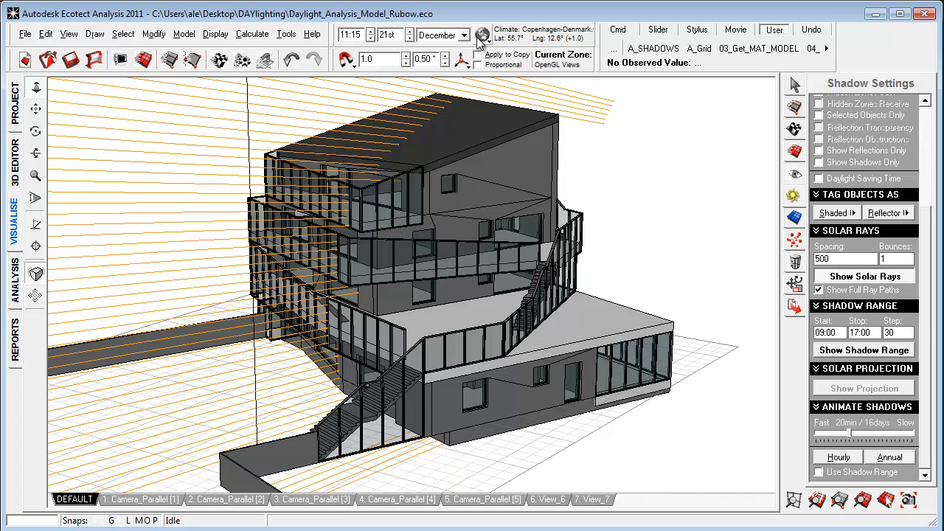
left_click(483, 37)
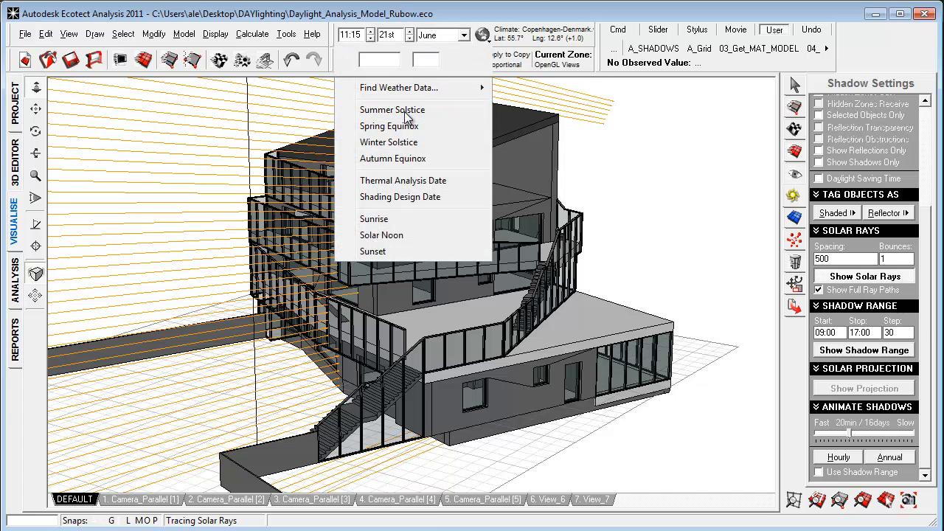
left_click(392, 109)
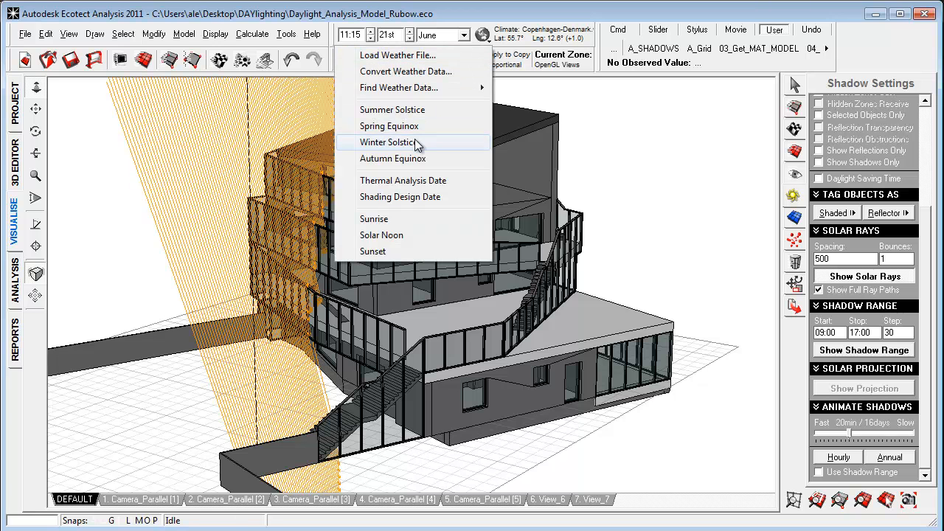
left_click(386, 141)
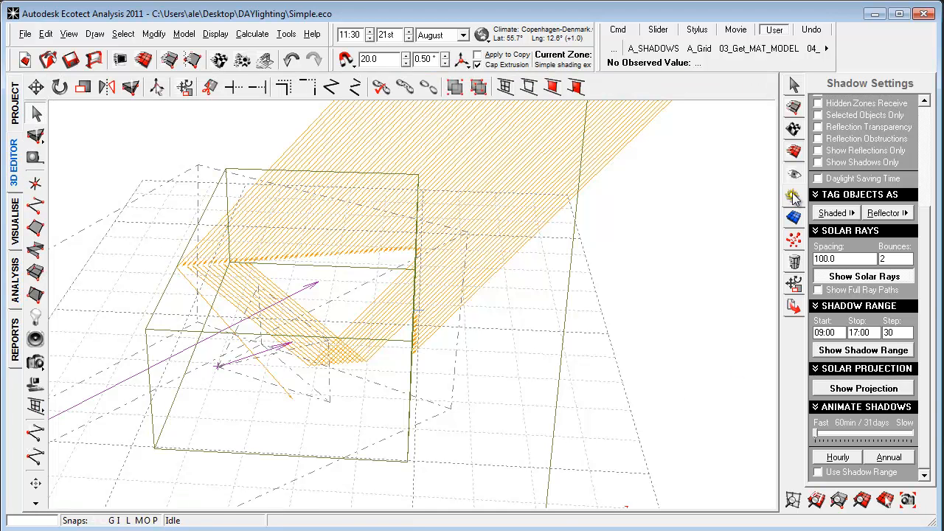
Step: Show the Zone Management list and orbit the 3D view around the box room from several angles
left_click(862, 276)
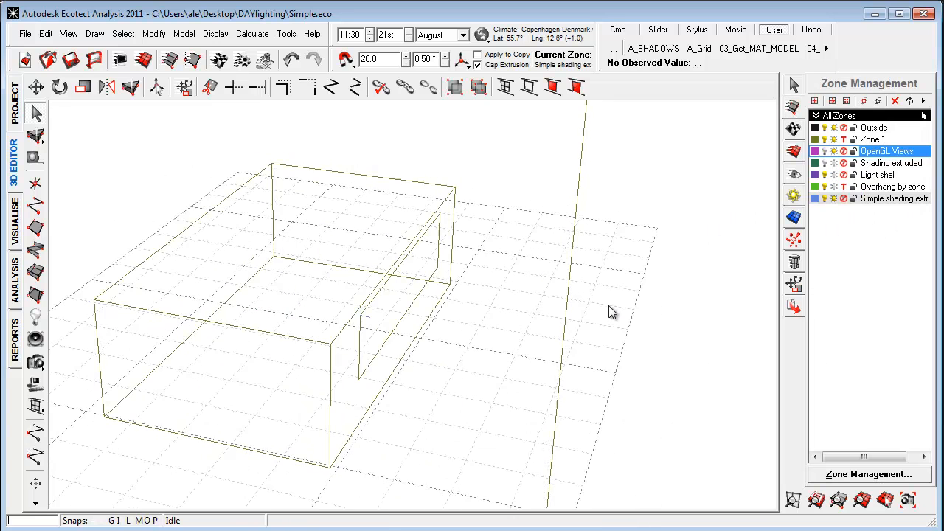
left_click_drag(612, 312, 479, 401)
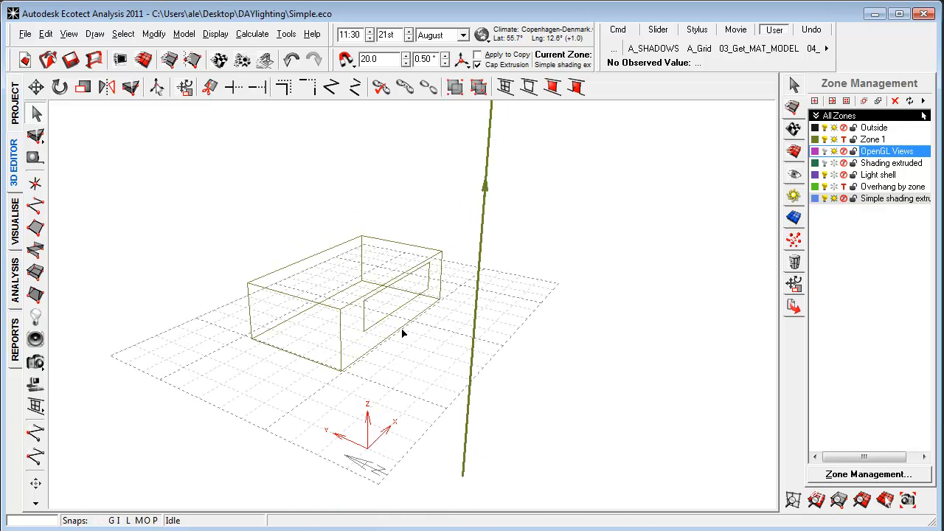
mouse_move(322, 303)
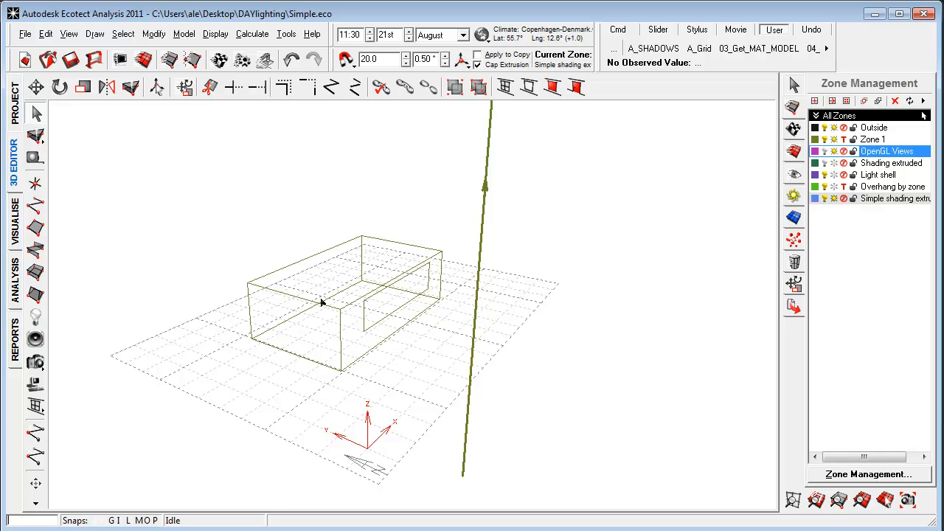
mouse_move(382, 293)
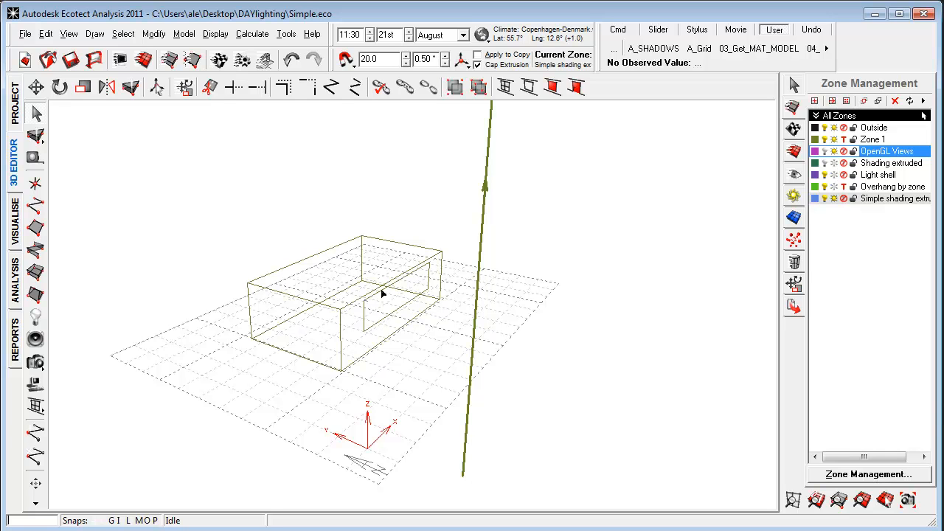
left_click_drag(382, 293, 342, 360)
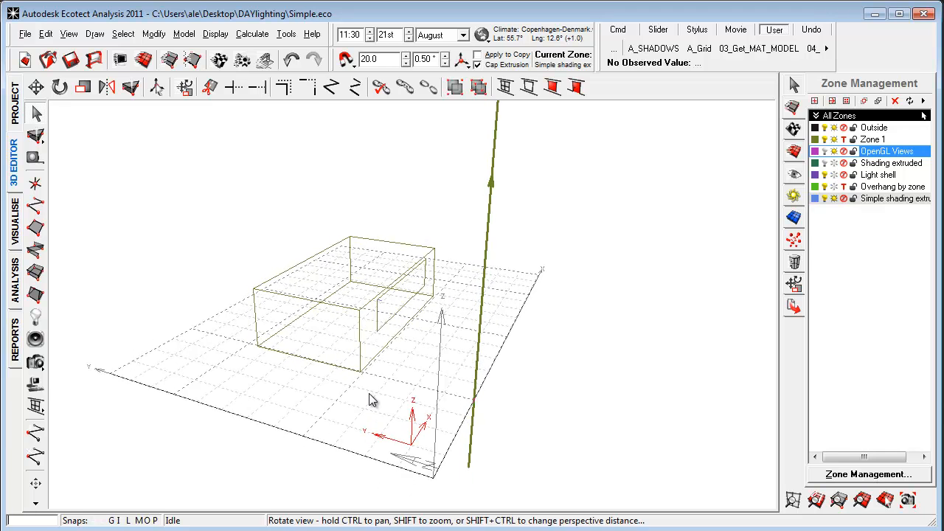
left_click_drag(372, 399, 395, 328)
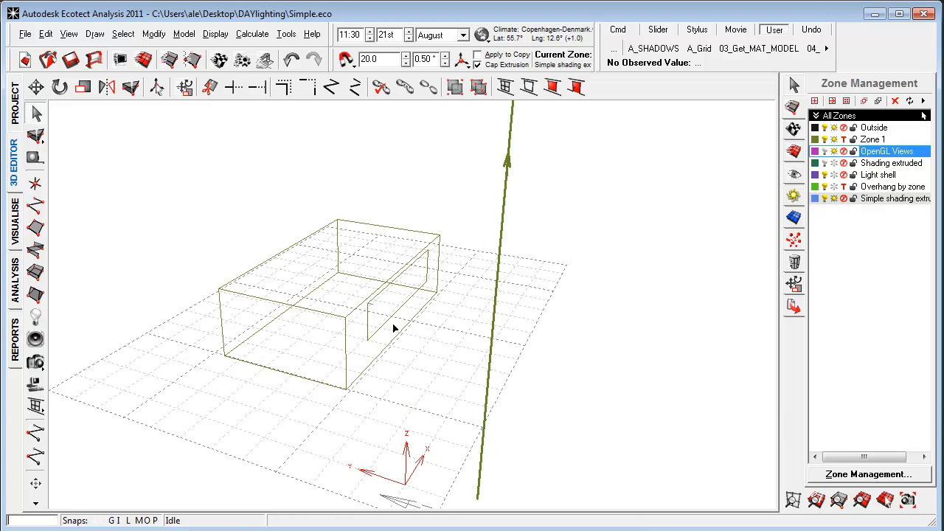
mouse_move(404, 353)
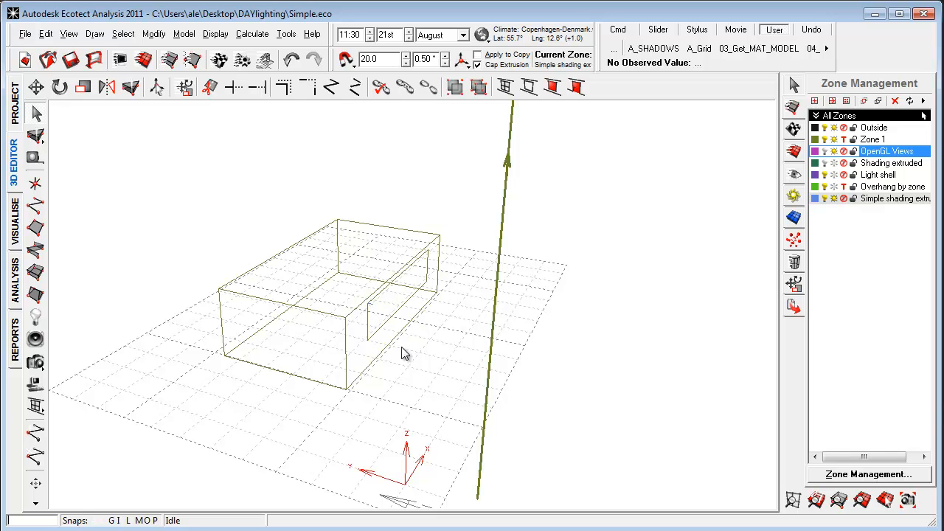
mouse_move(351, 304)
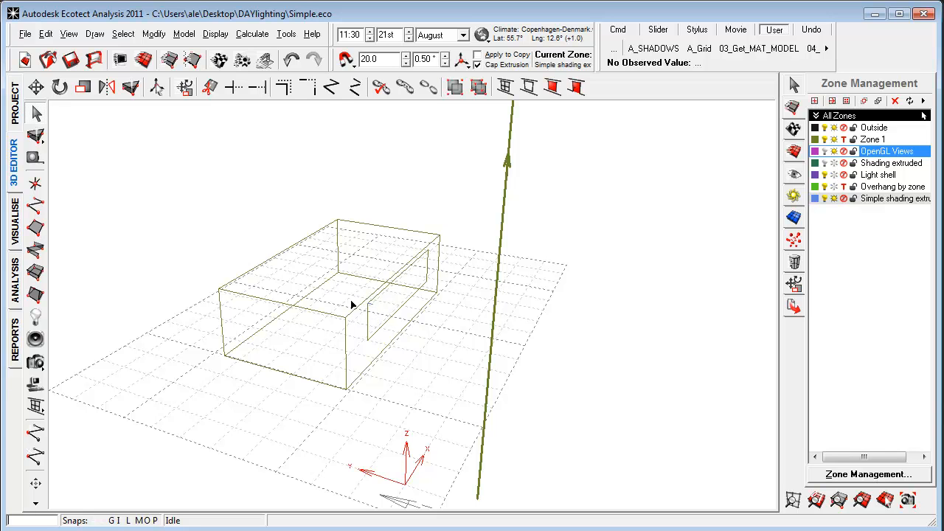
mouse_move(776, 299)
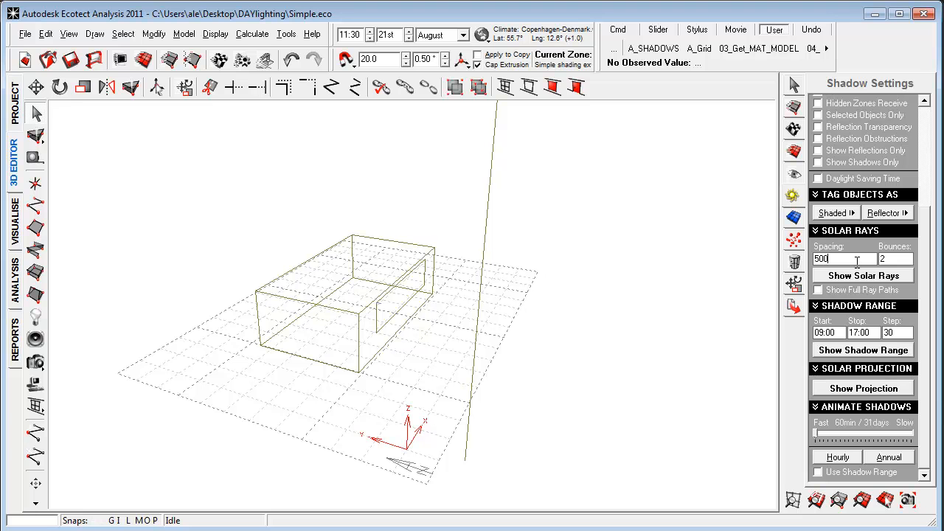
Step: Set the solar ray spacing to 500 in Shadow Settings for tracing into the rendered room
left_click(861, 276)
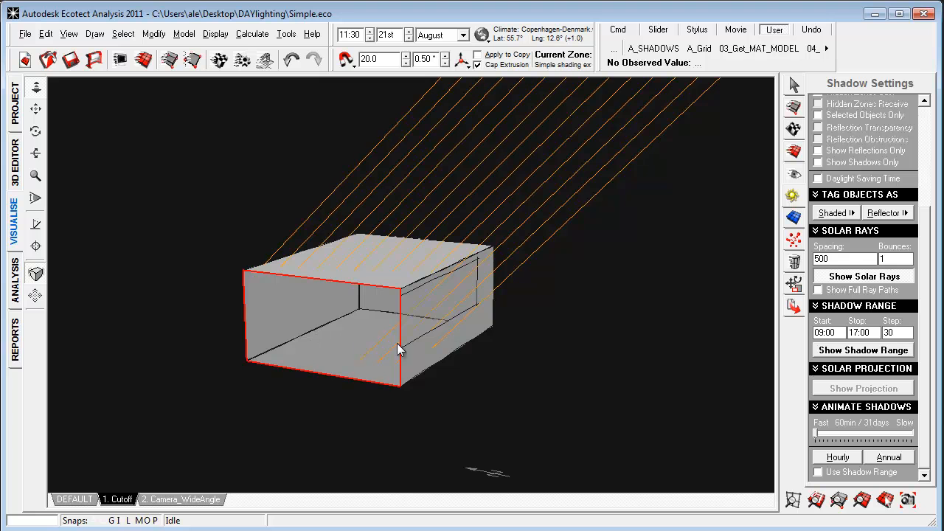
mouse_move(382, 309)
type("3")
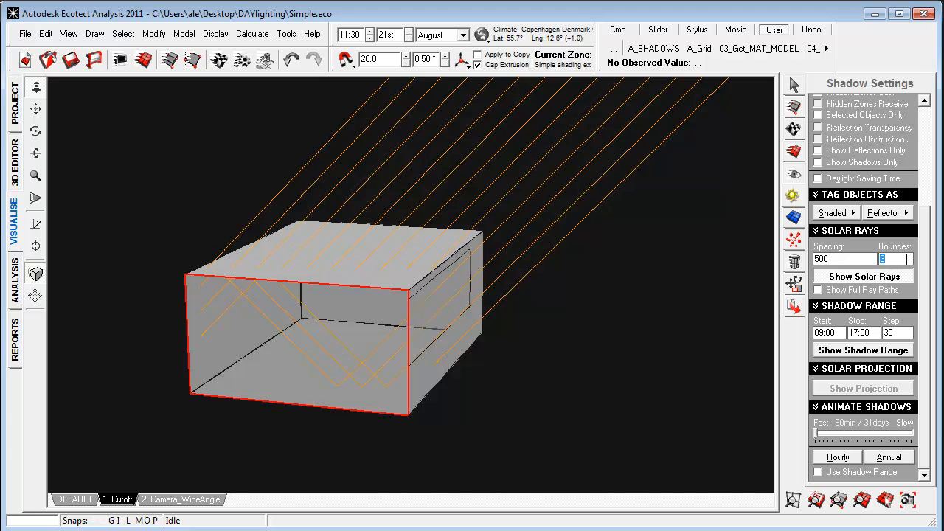
mouse_move(236, 472)
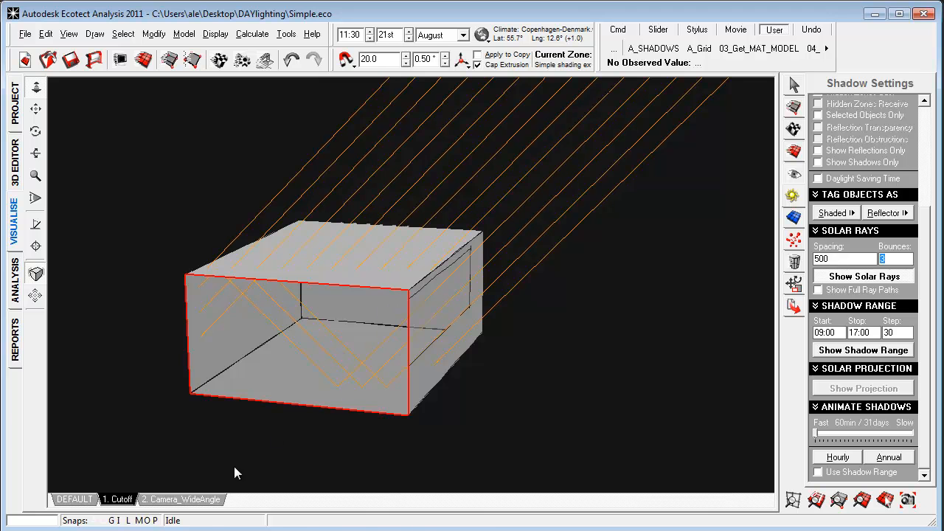
Step: View the rays from the Camera_Wideangle interior view and bring up the preset solar dates
left_click(179, 499)
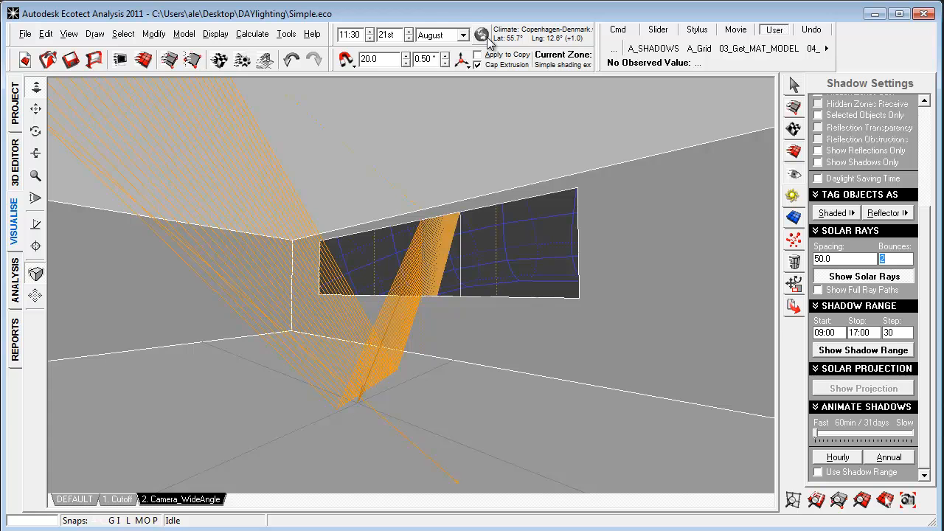
left_click(465, 35)
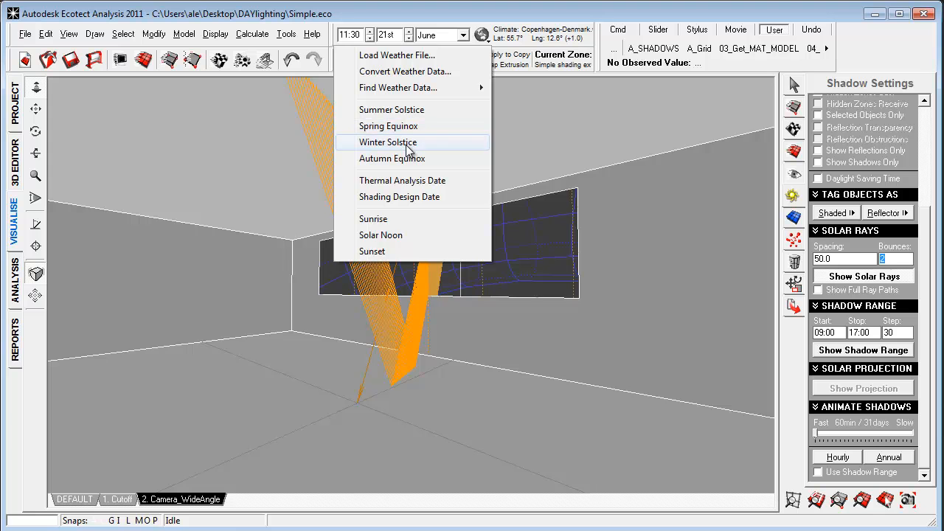
Step: Compare winter solstice rays reaching into the room, then return to the summer solstice
left_click(388, 141)
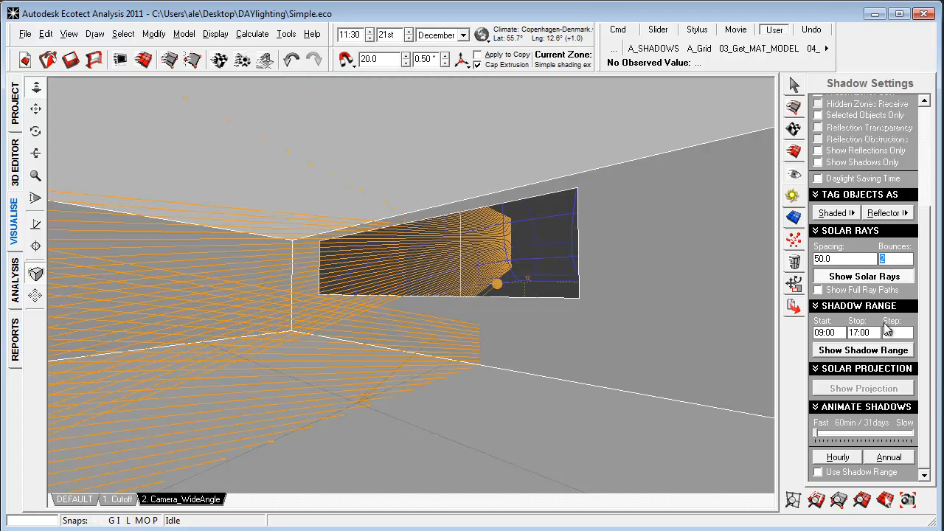
type("30")
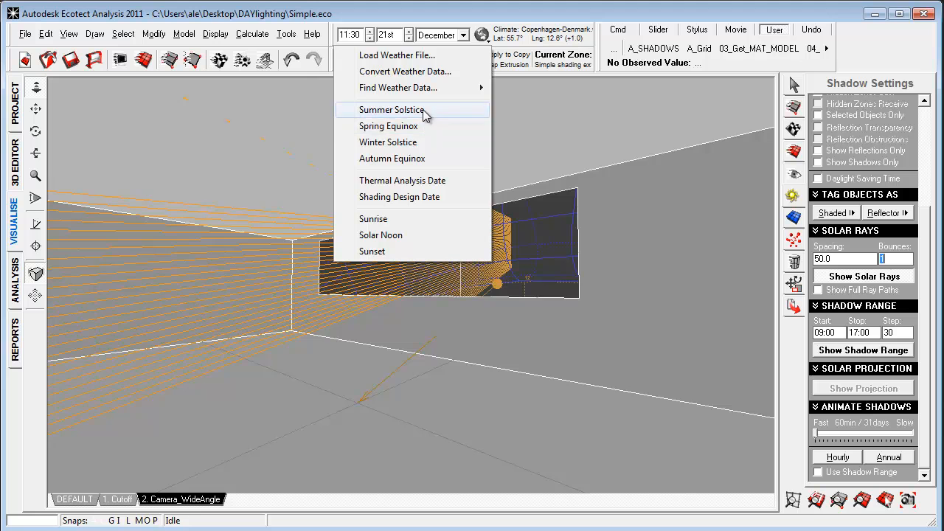
left_click(391, 109)
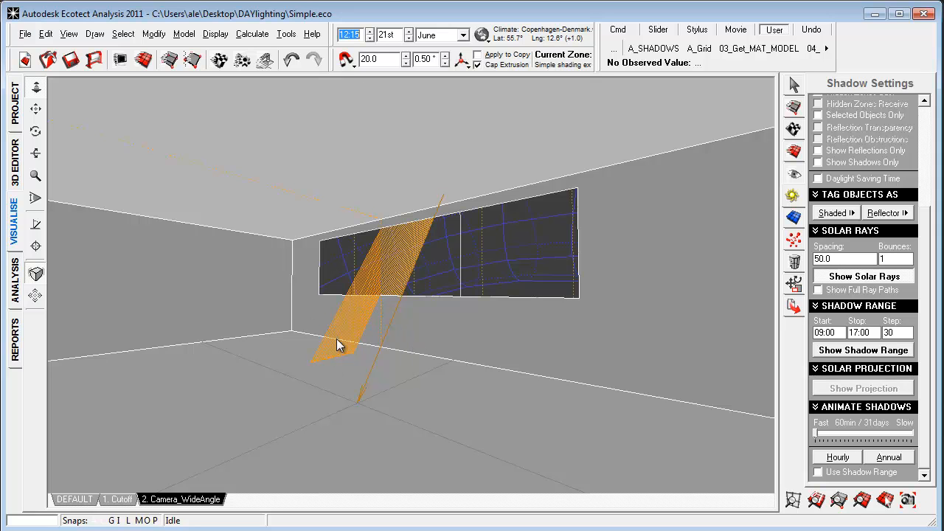
mouse_move(392, 239)
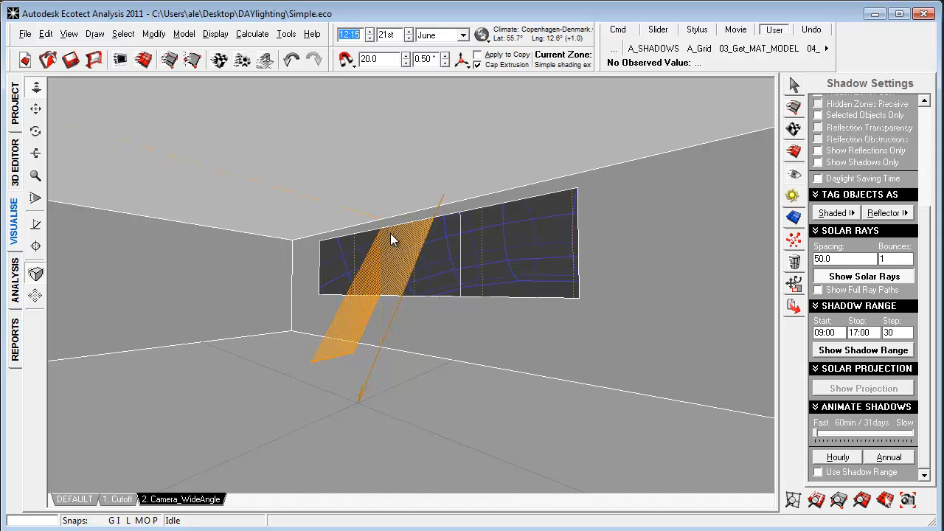
mouse_move(286, 237)
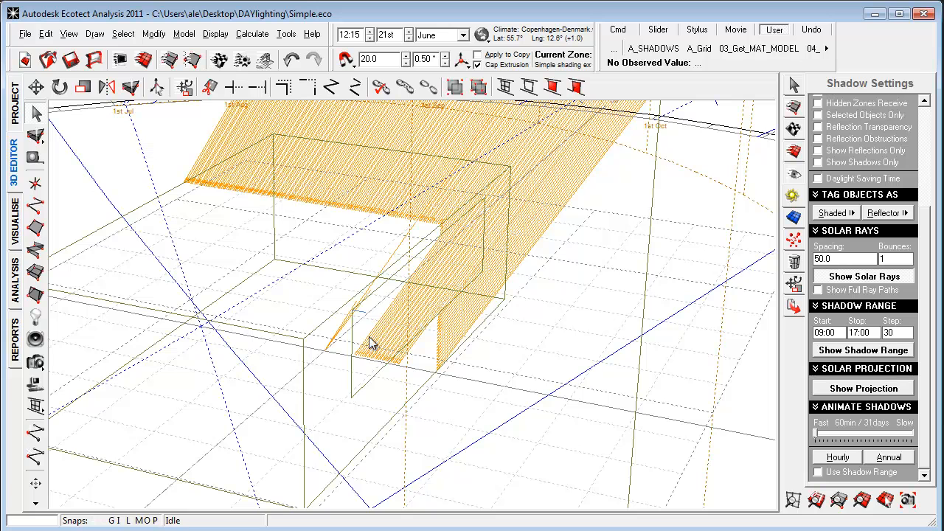
mouse_move(357, 317)
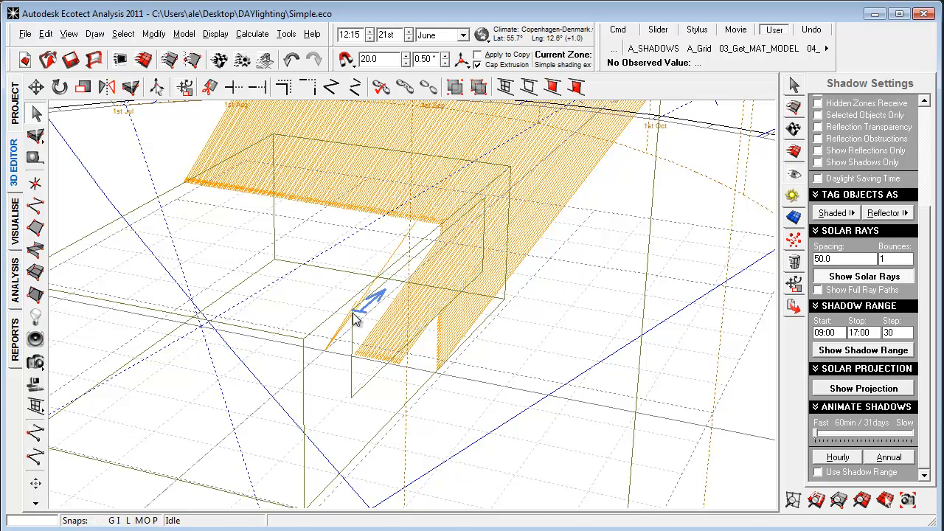
mouse_move(369, 355)
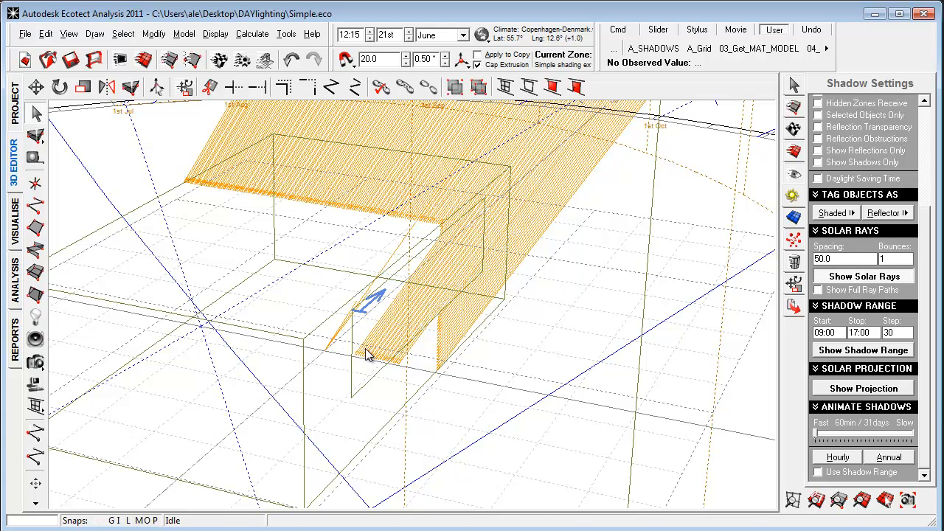
mouse_move(398, 336)
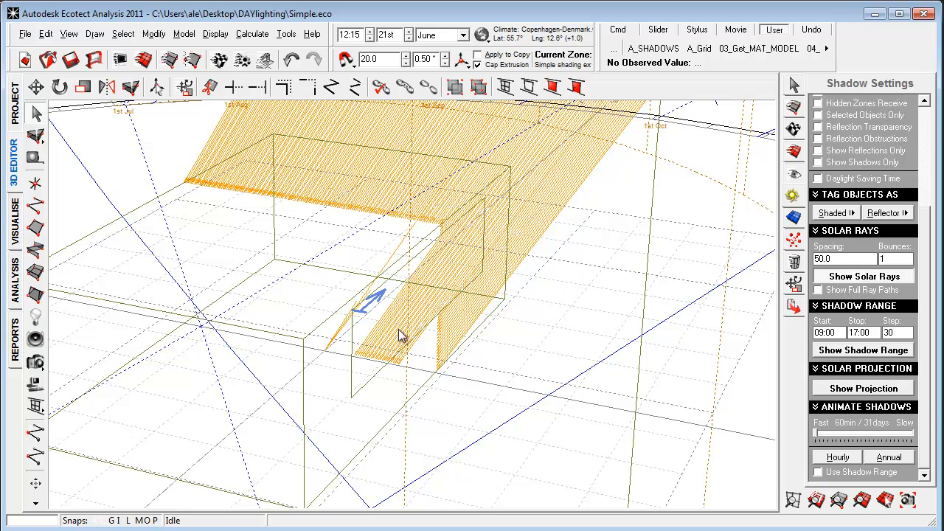
mouse_move(392, 348)
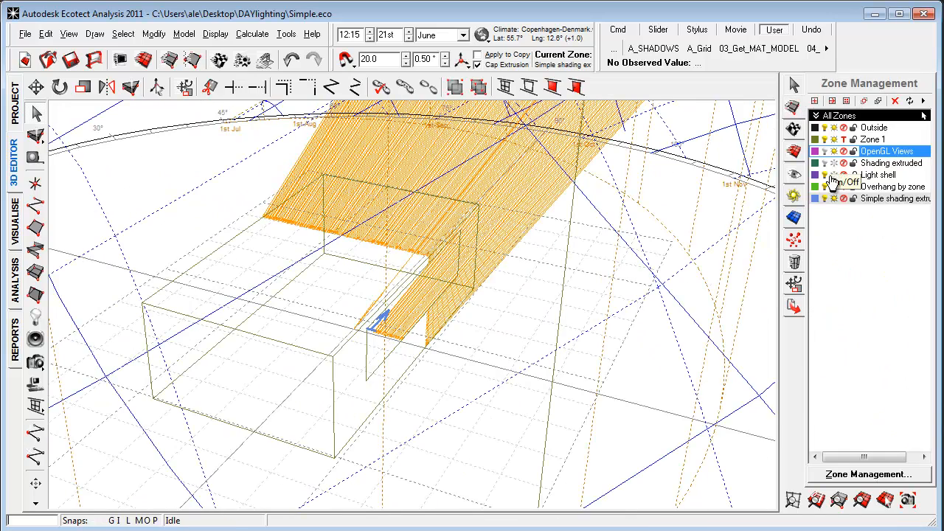
Step: Switch on the Overhang by zone and orbit to see it above the window
left_click(893, 186)
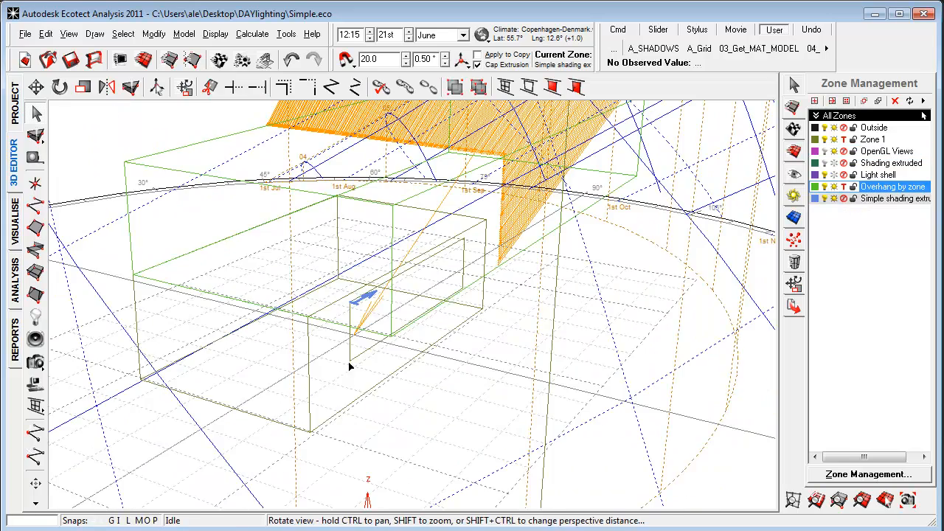
left_click_drag(351, 366, 450, 257)
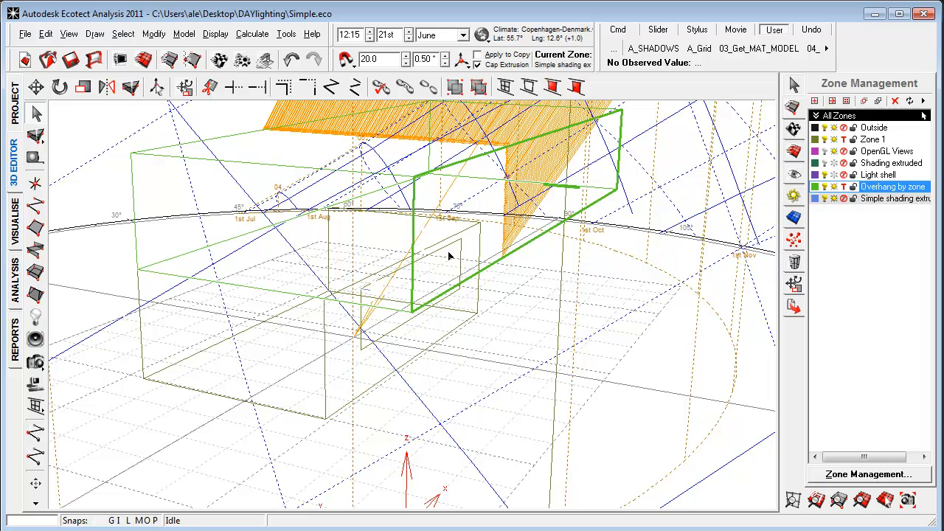
mouse_move(380, 330)
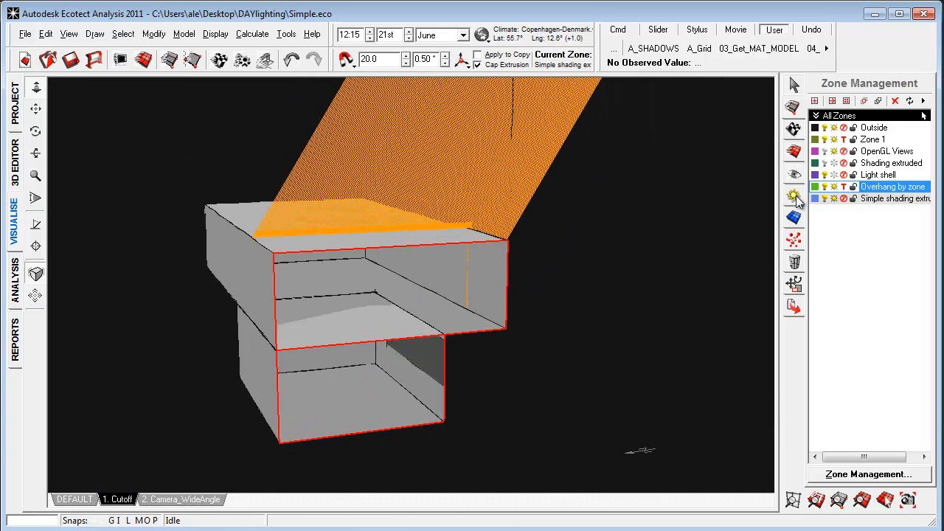
Step: Run and stop the hourly solar ray animation, then hide the Overhang by zone
left_click(794, 195)
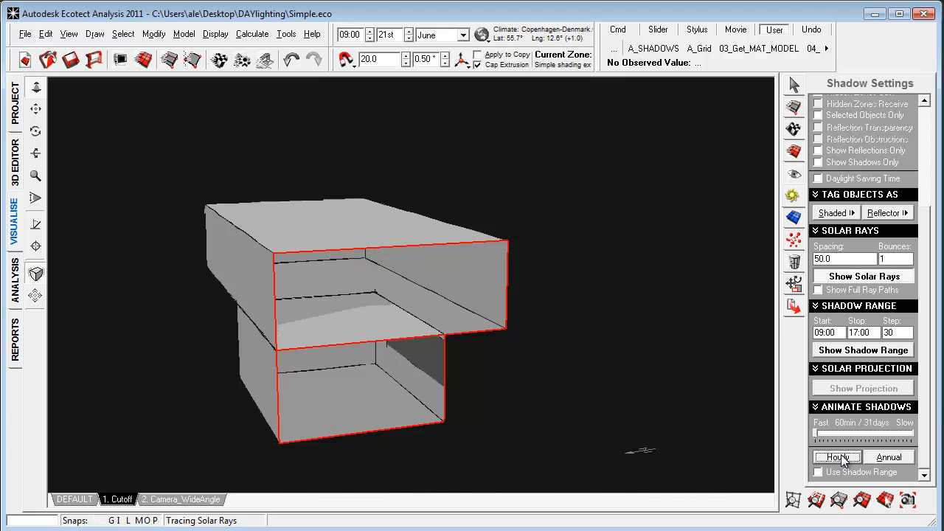
left_click(836, 457)
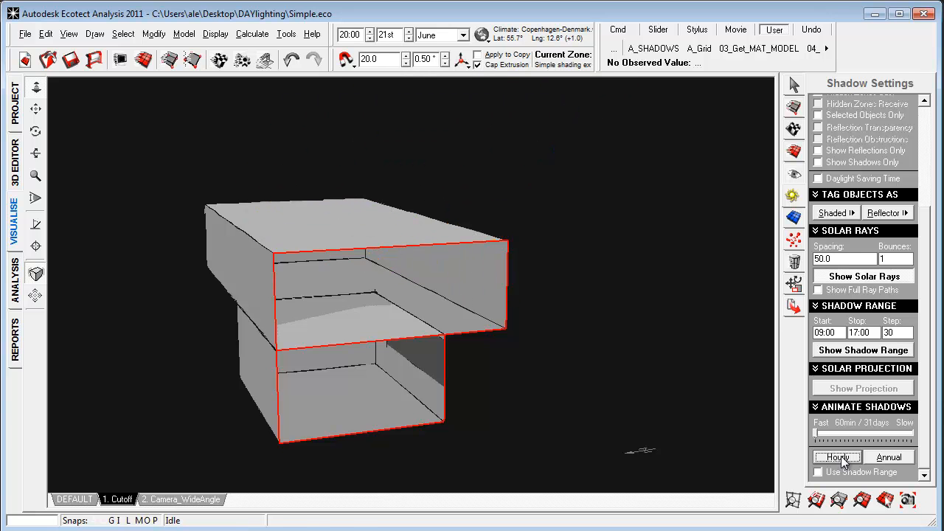
left_click(888, 457)
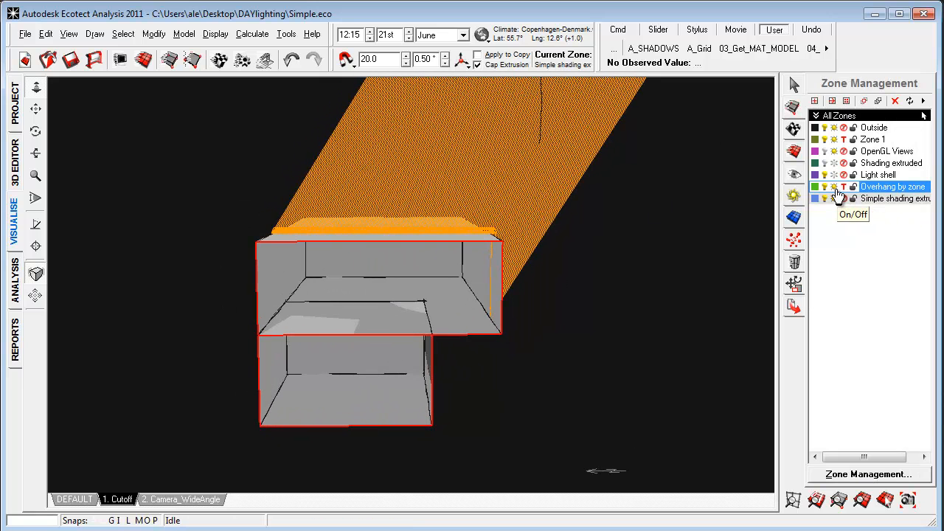
left_click(824, 186)
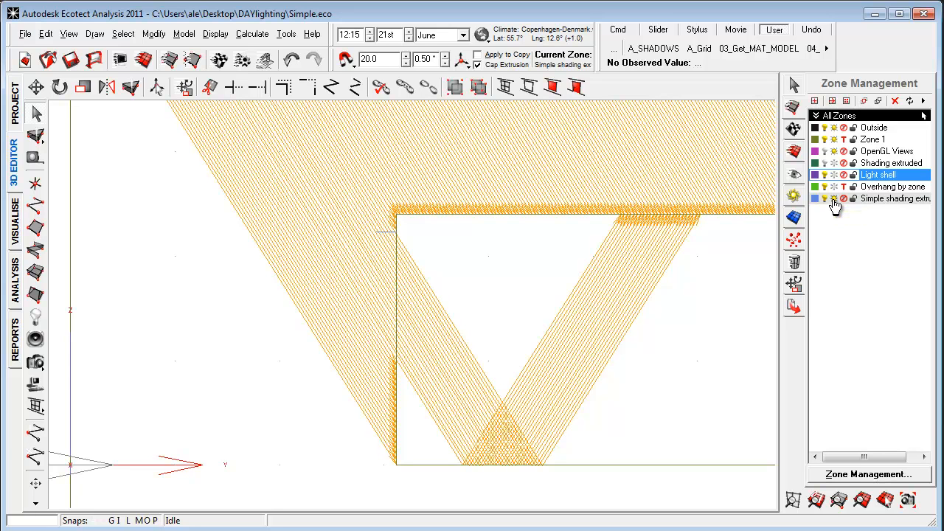
Step: Show the Shading extruded zone and trace rays for the winter solstice preset
left_click(891, 163)
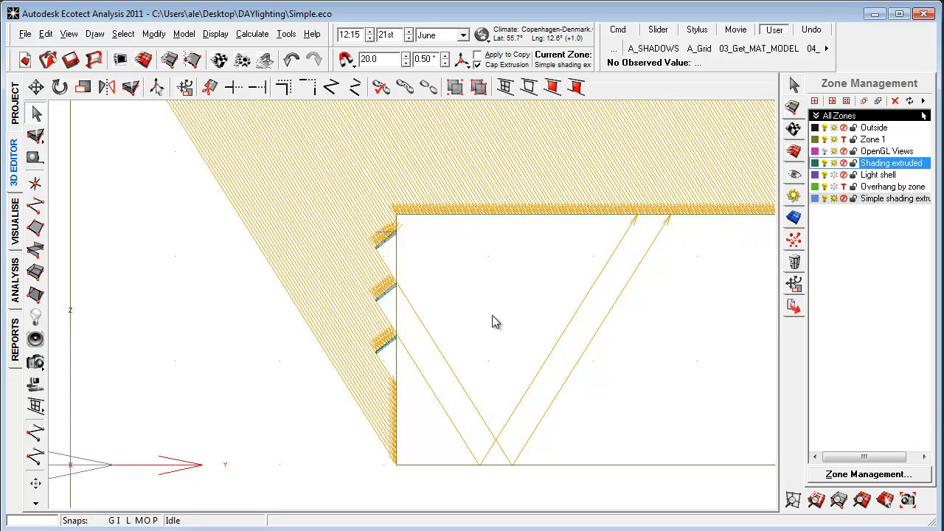
left_click(481, 36)
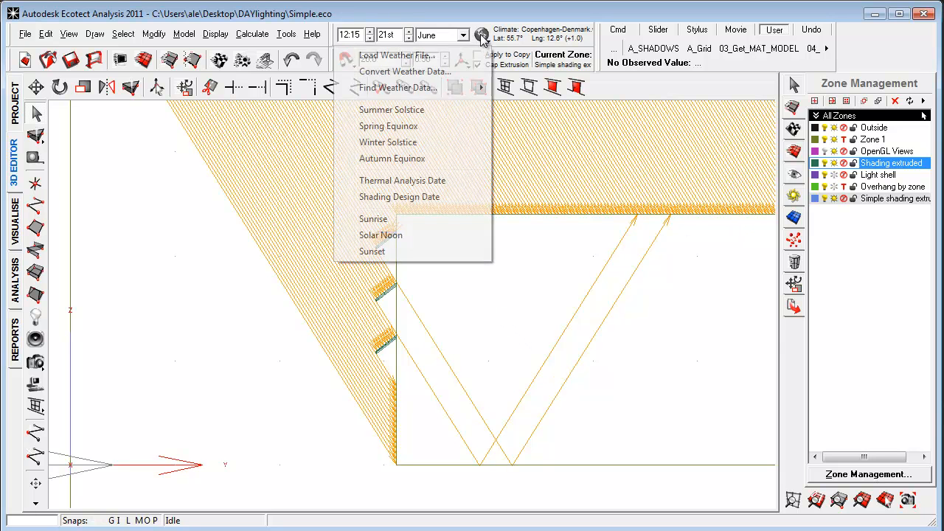
left_click(388, 141)
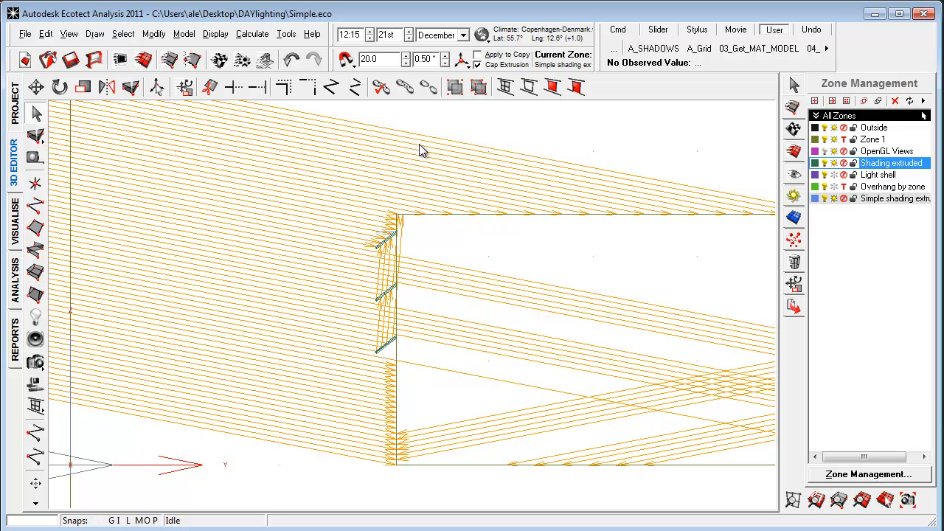
mouse_move(374, 300)
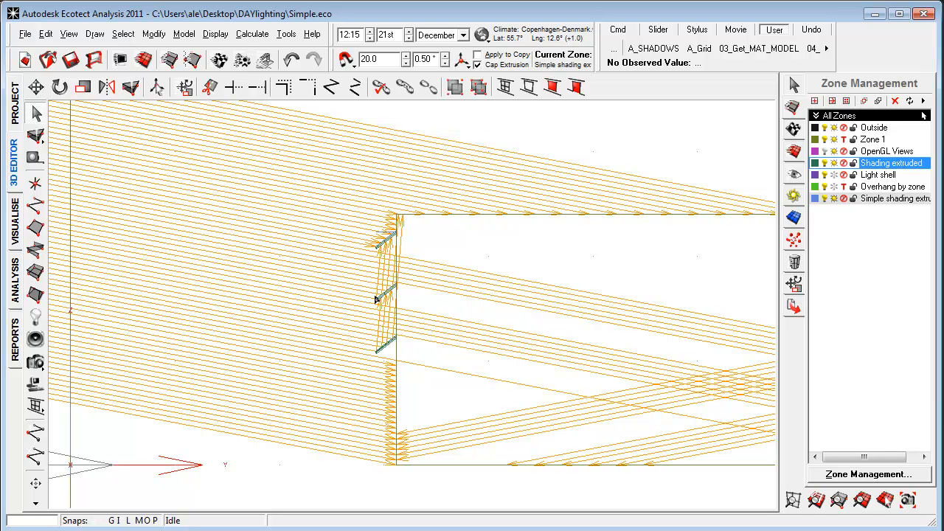
mouse_move(369, 233)
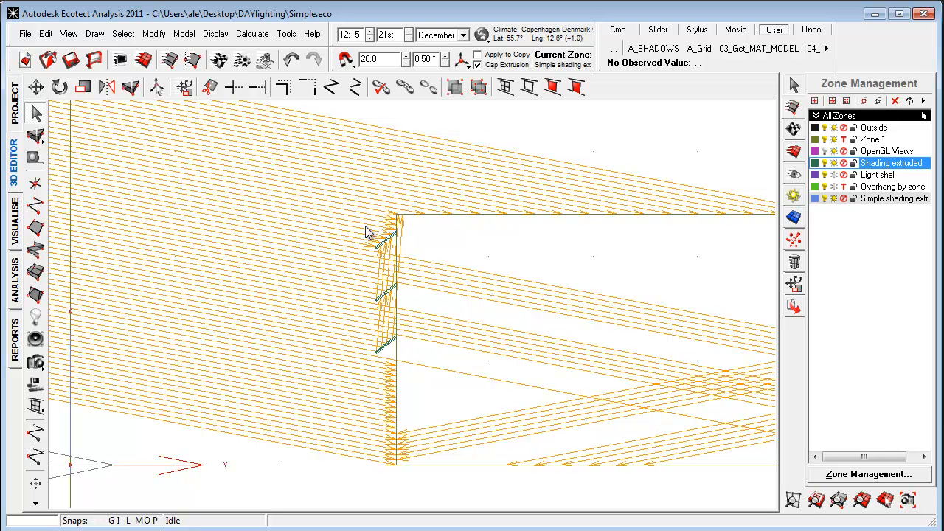
mouse_move(404, 267)
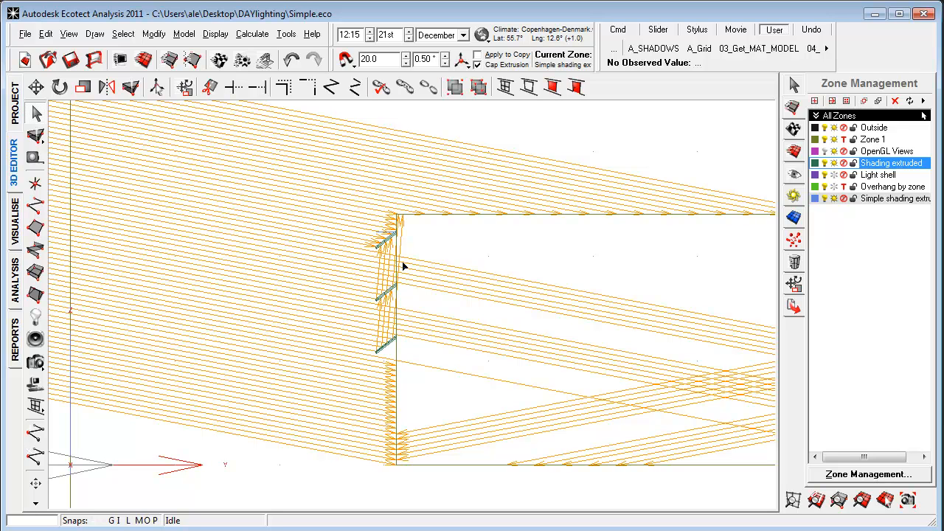
mouse_move(383, 310)
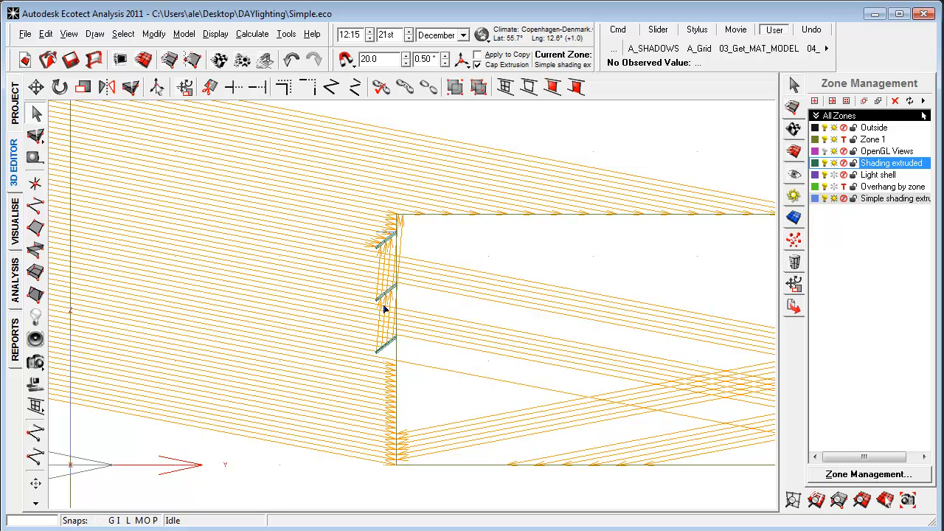
mouse_move(553, 313)
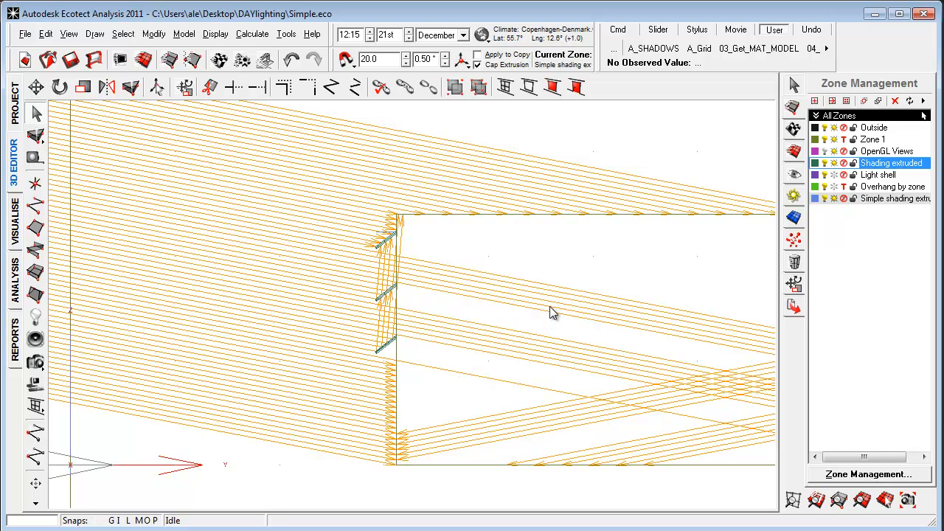
mouse_move(765, 451)
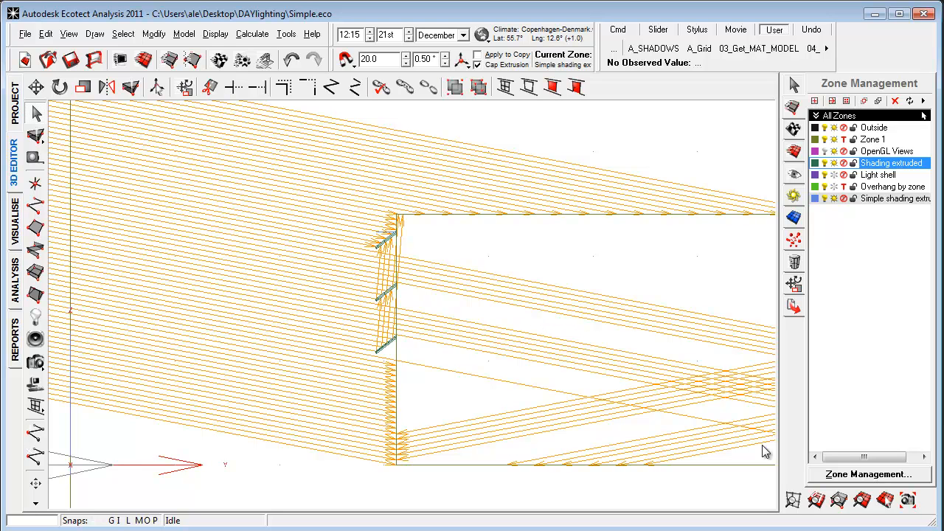